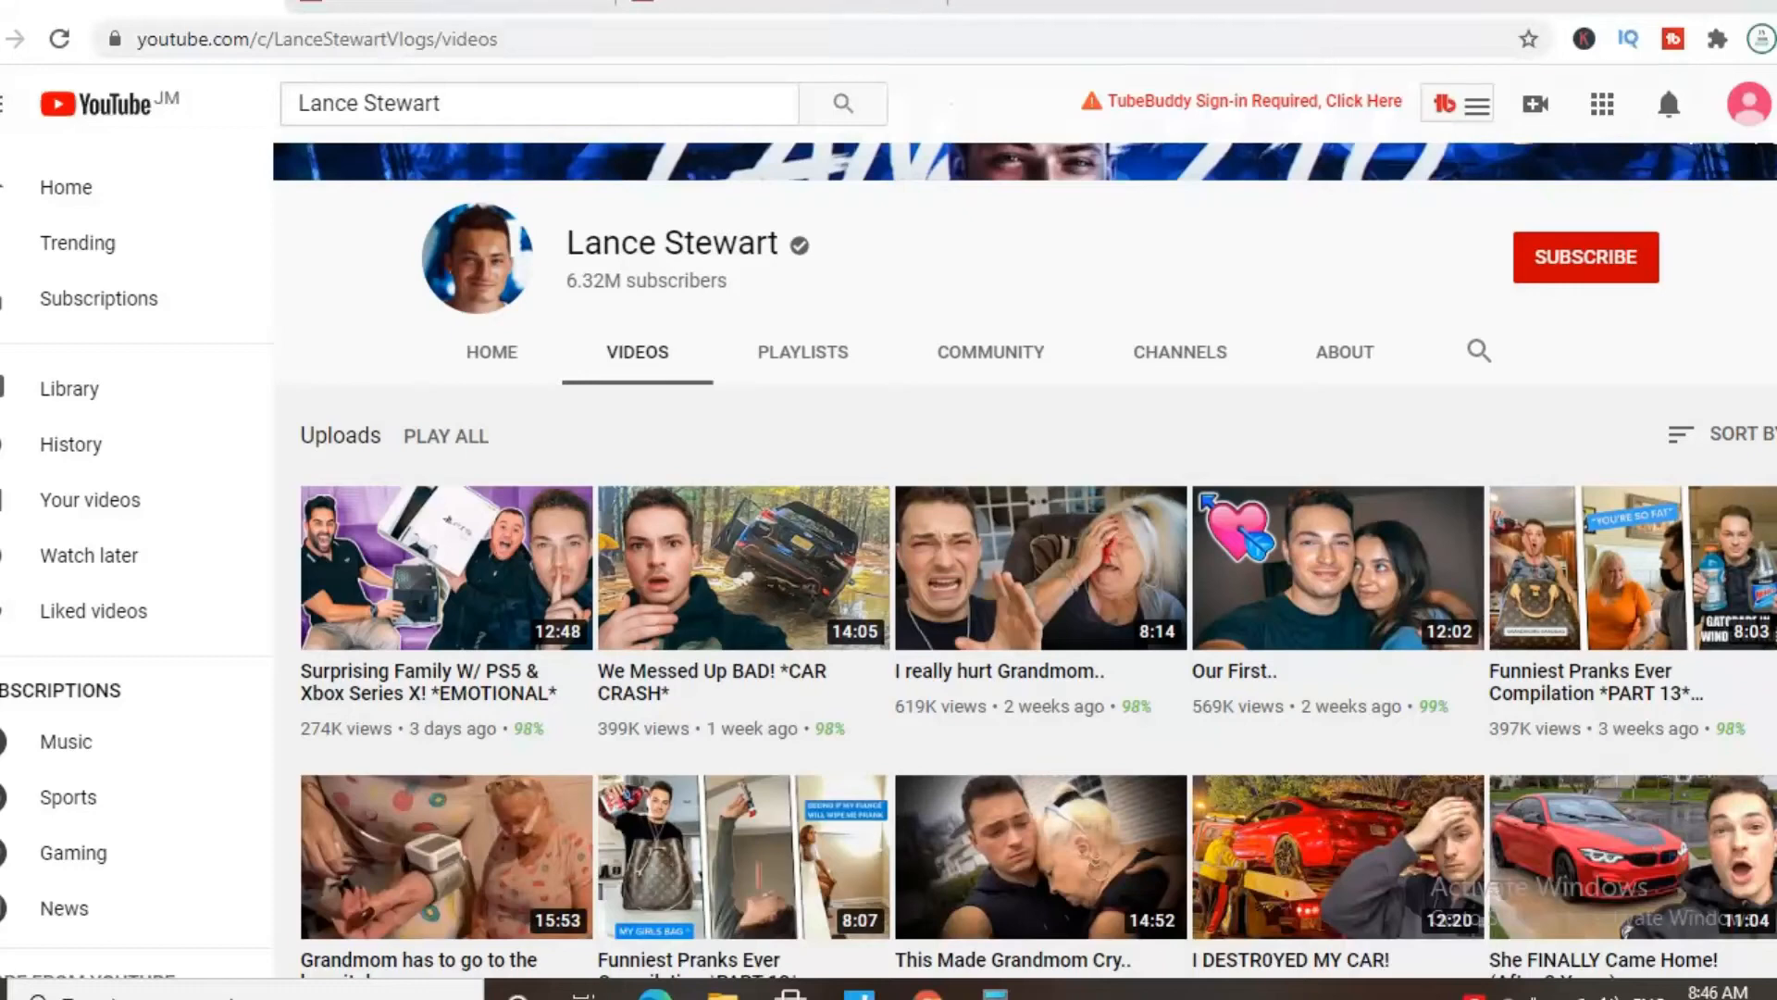
pyautogui.moveTo(46, 955)
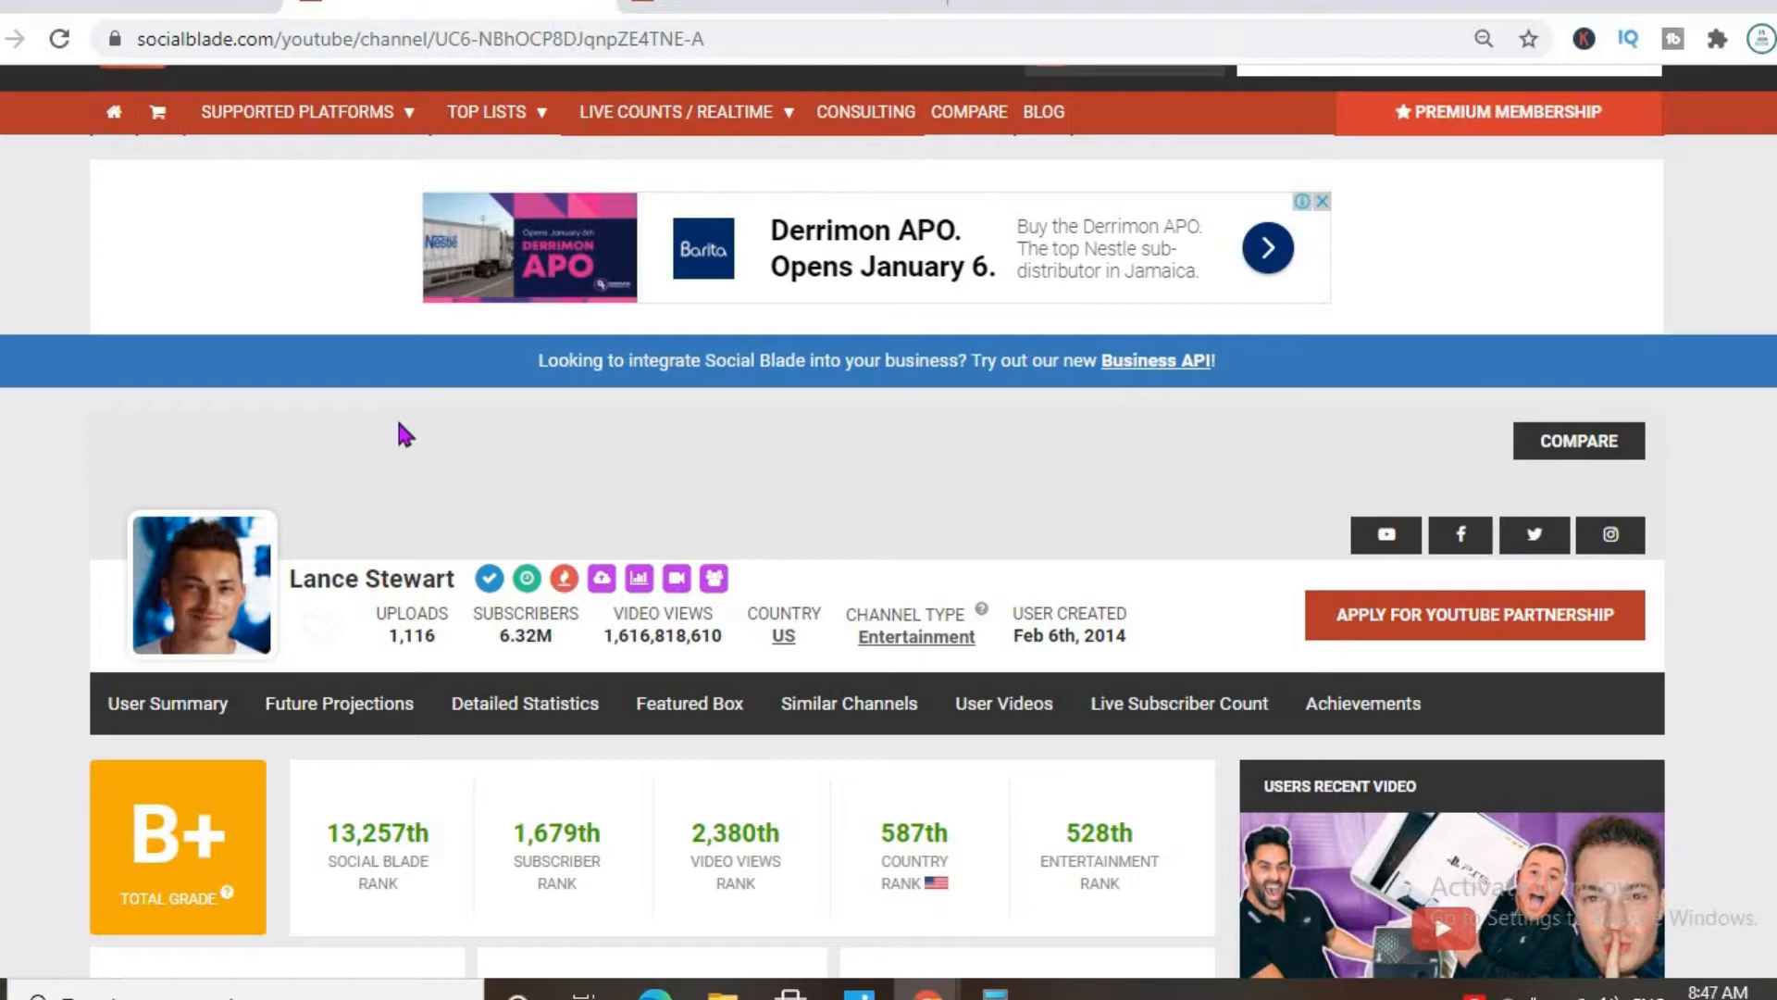
pyautogui.moveTo(818, 803)
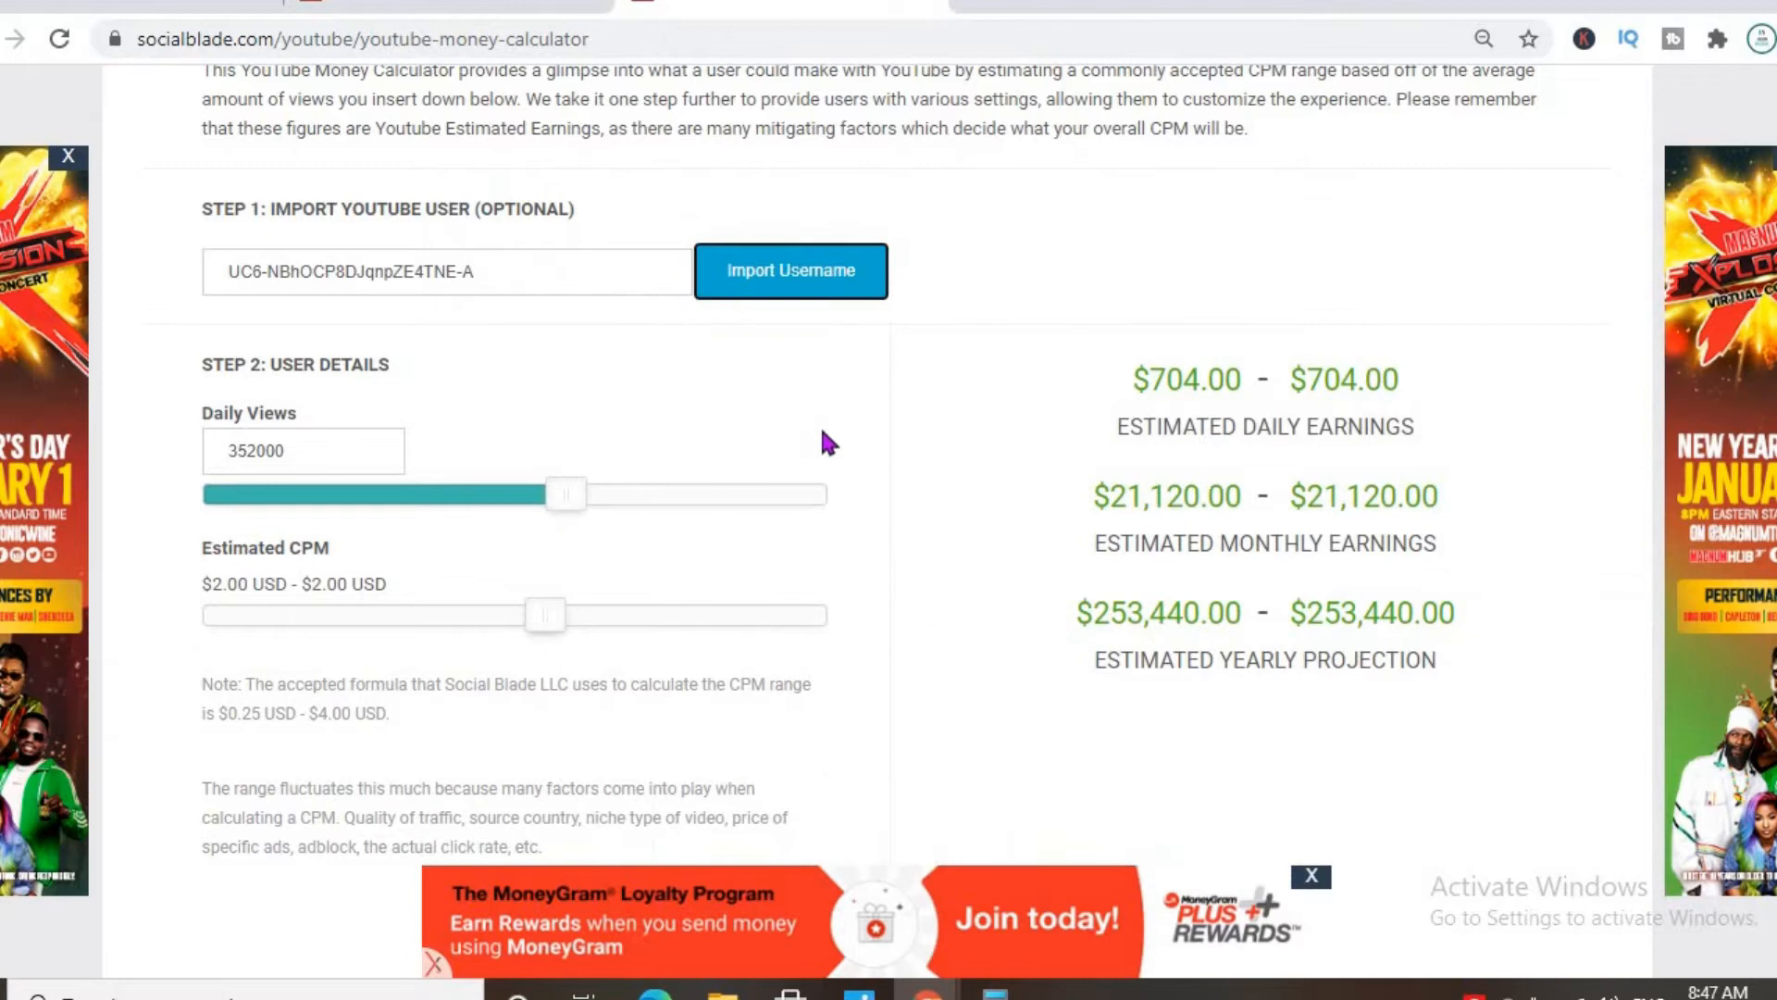
pyautogui.moveTo(850, 420)
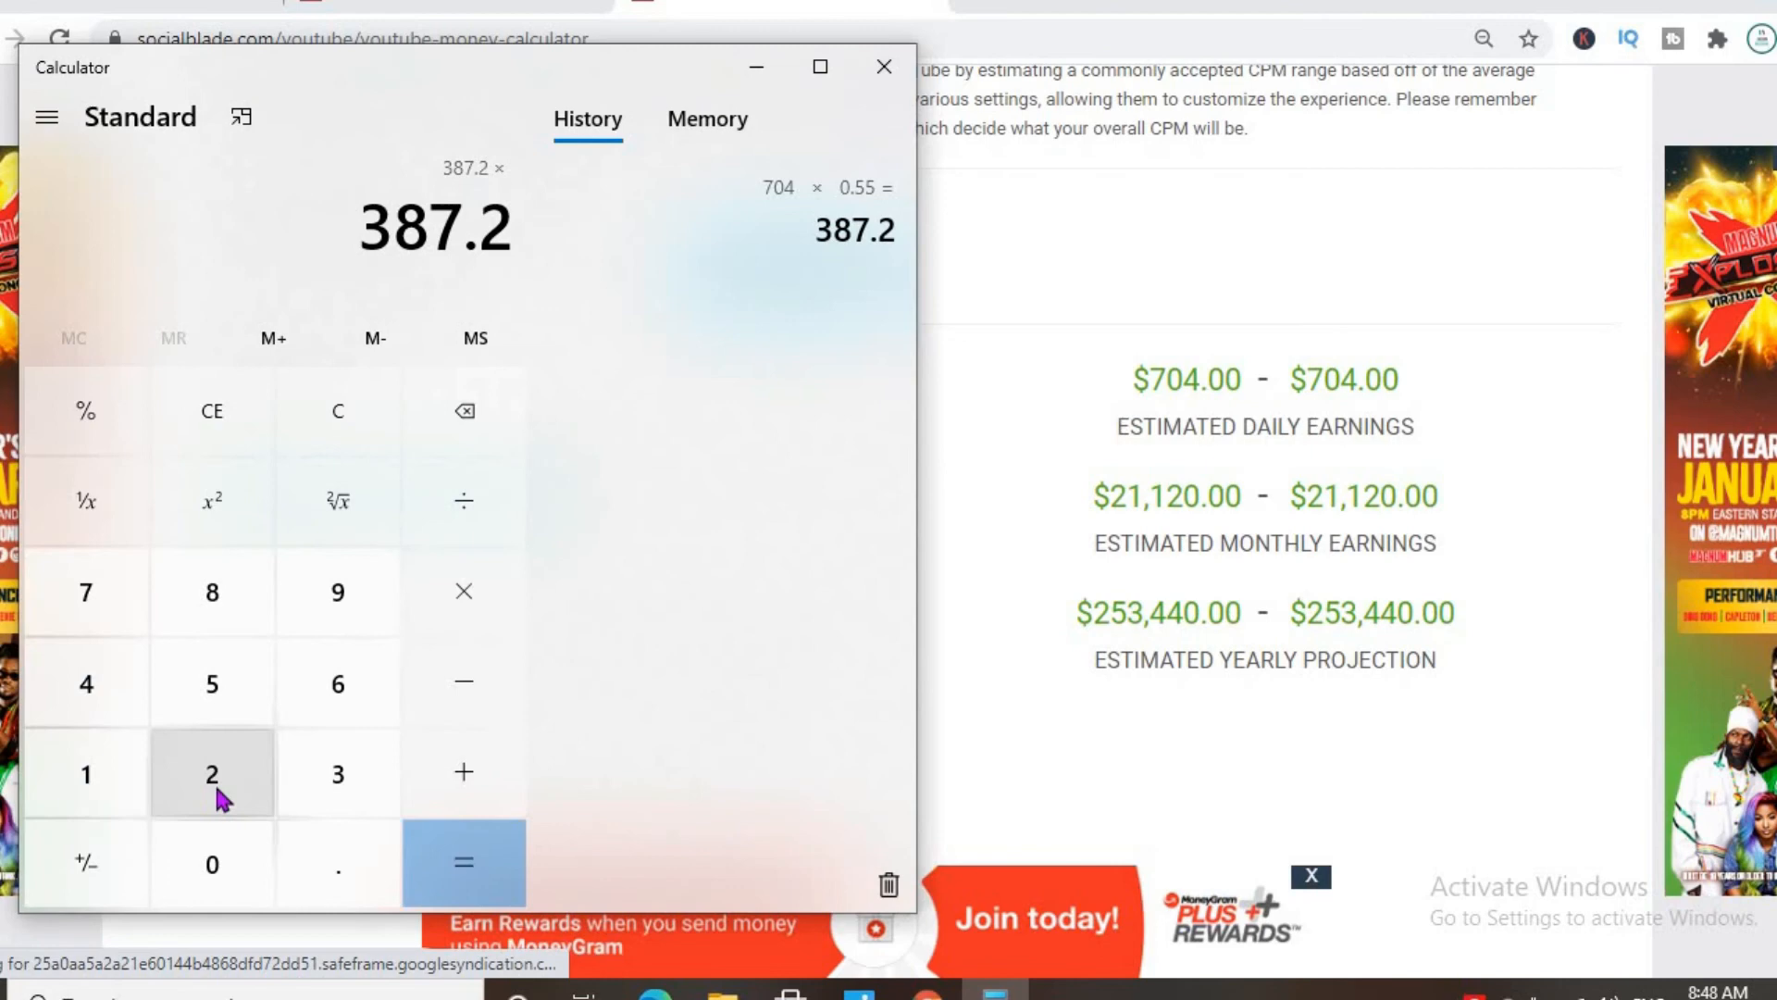
# Multiply the 387.2 share by 28 to get 10,841.6, then by 12 for 130,099.2.
pyautogui.click(462, 863)
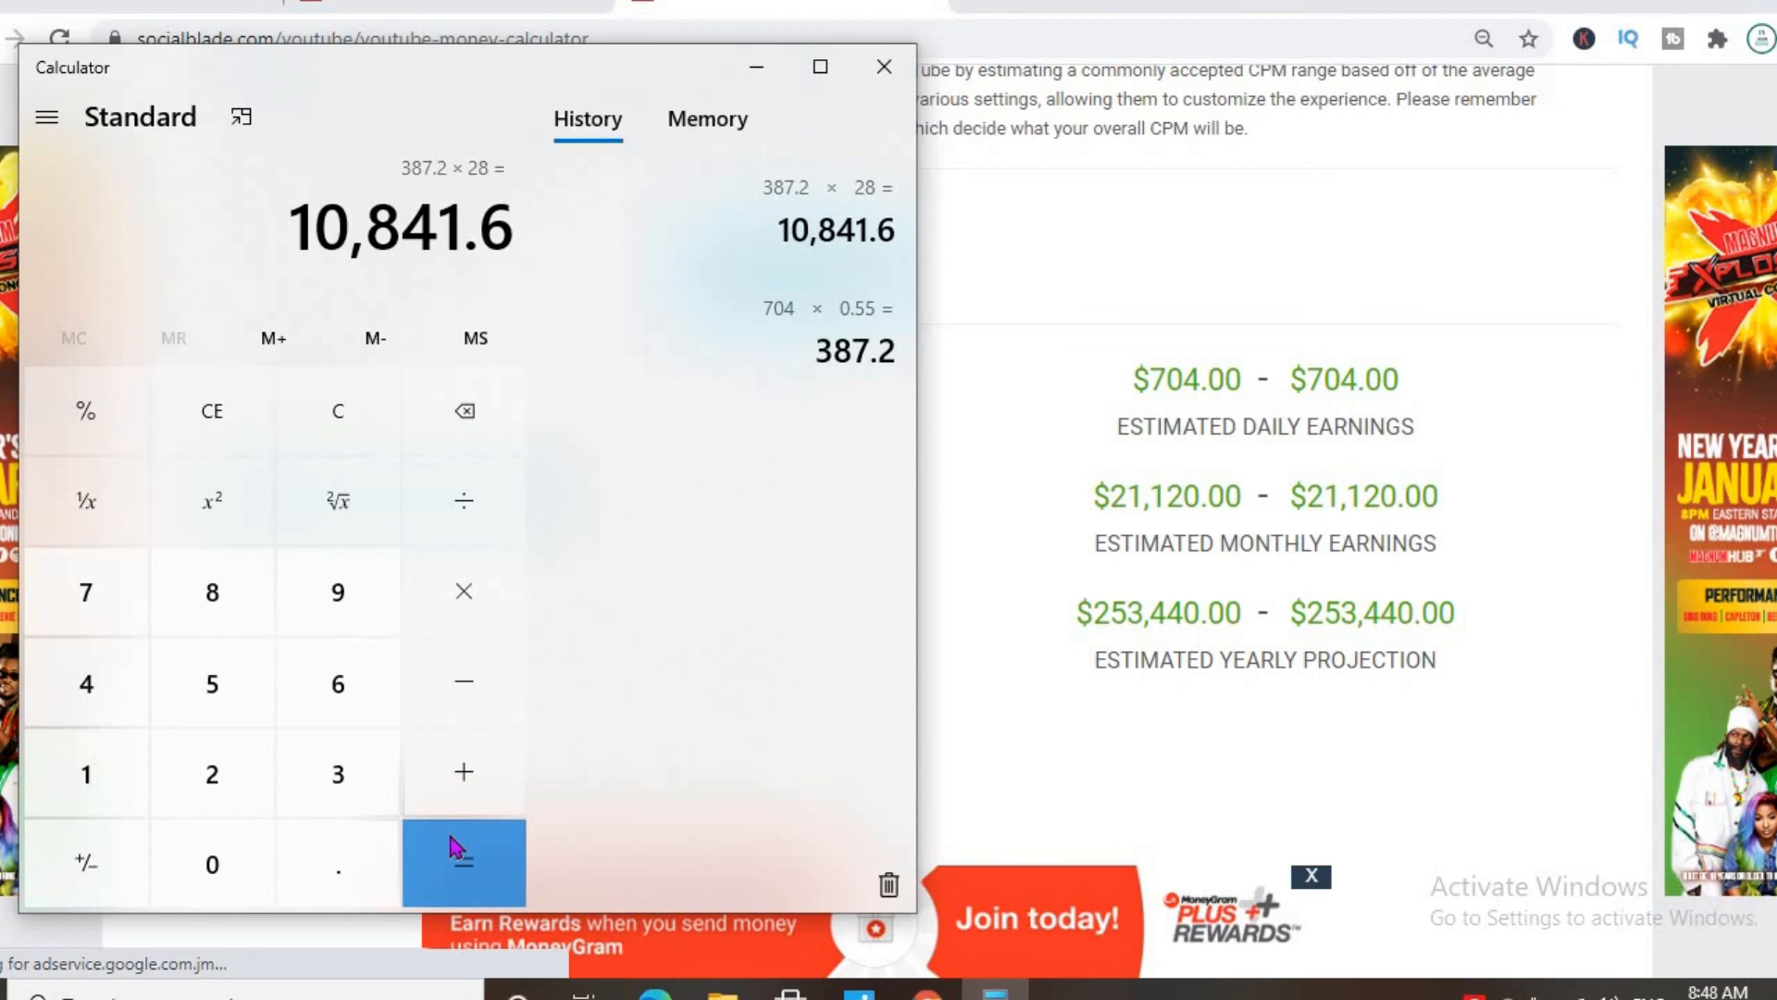
pyautogui.click(463, 863)
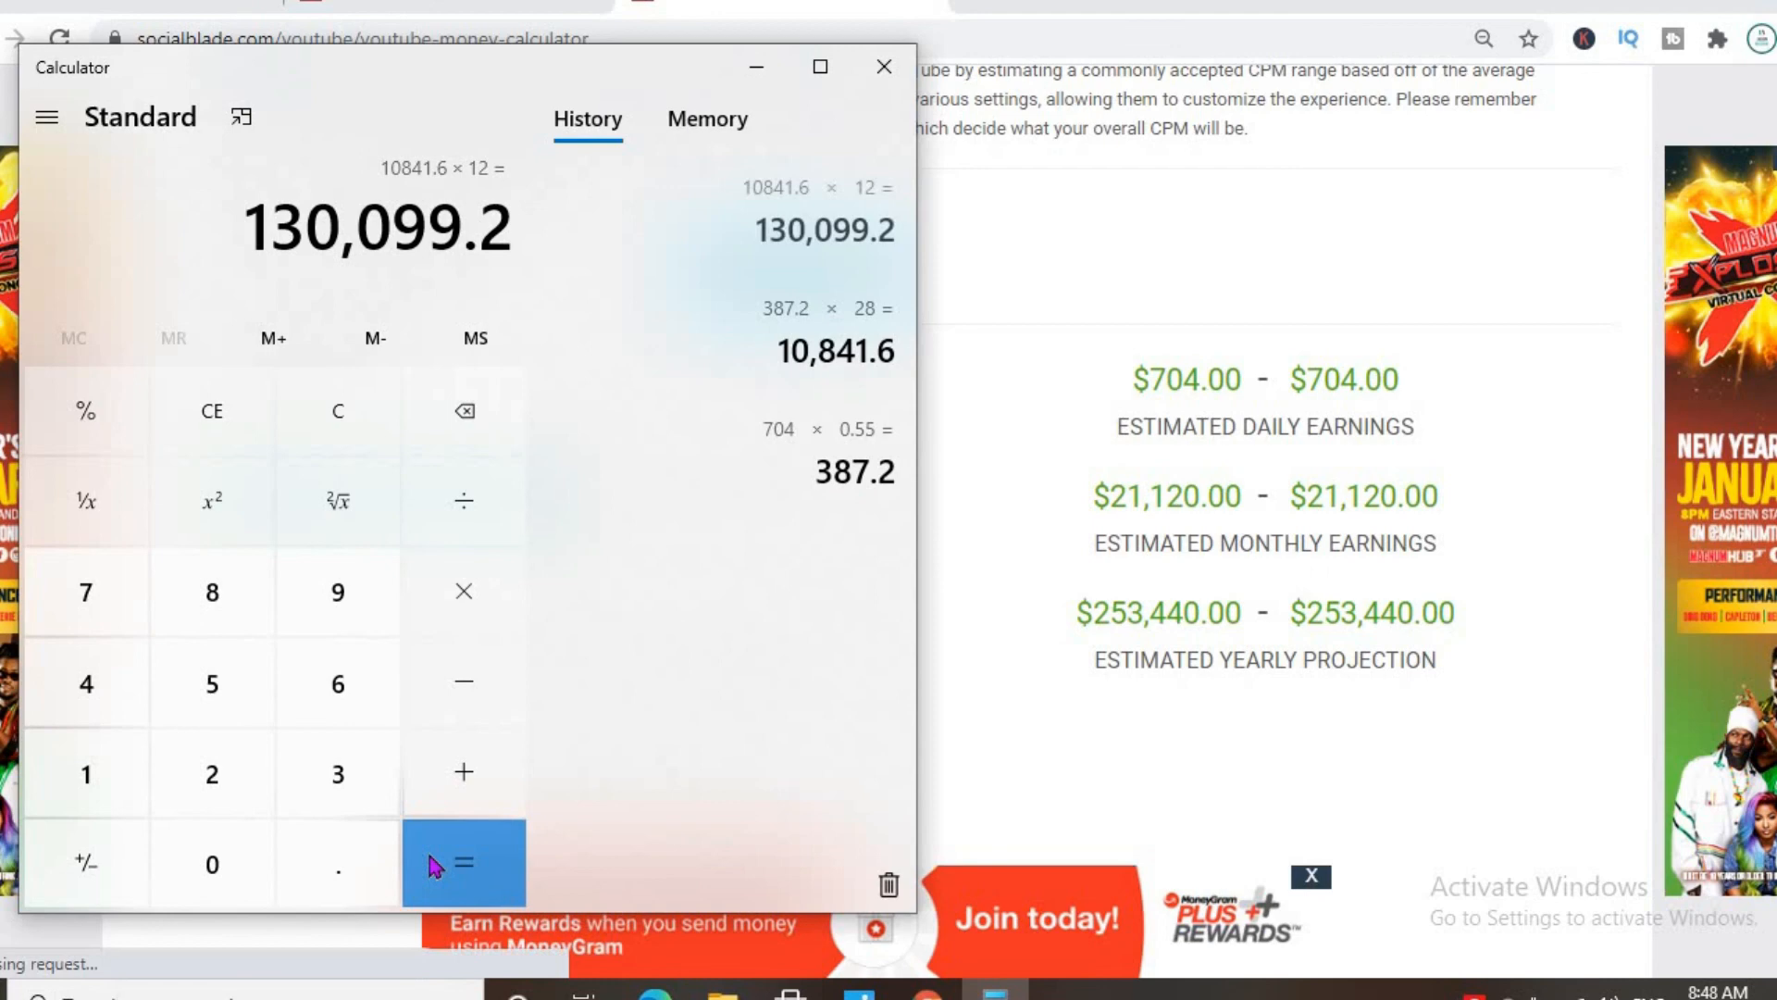